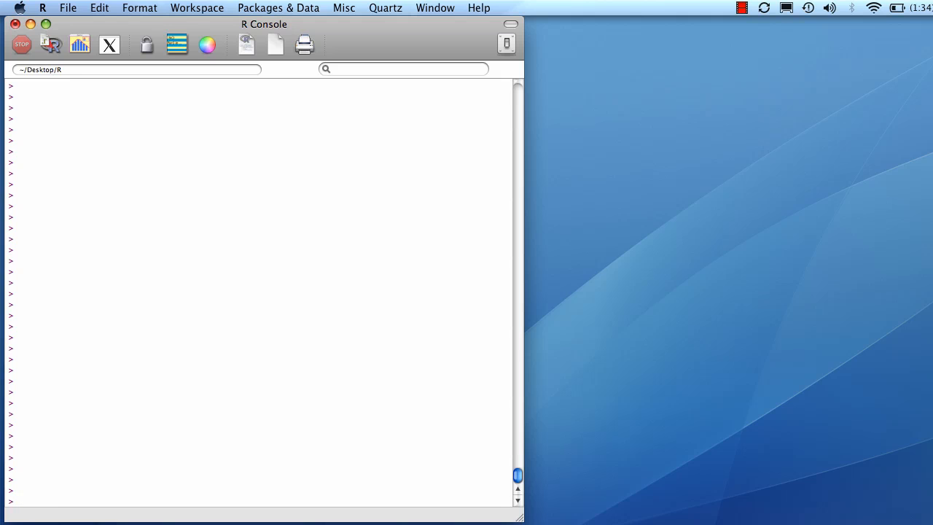
Print the grades table and plot FinalGrade as a histogram titled 'Histogram of Final Grades'
text(grades)
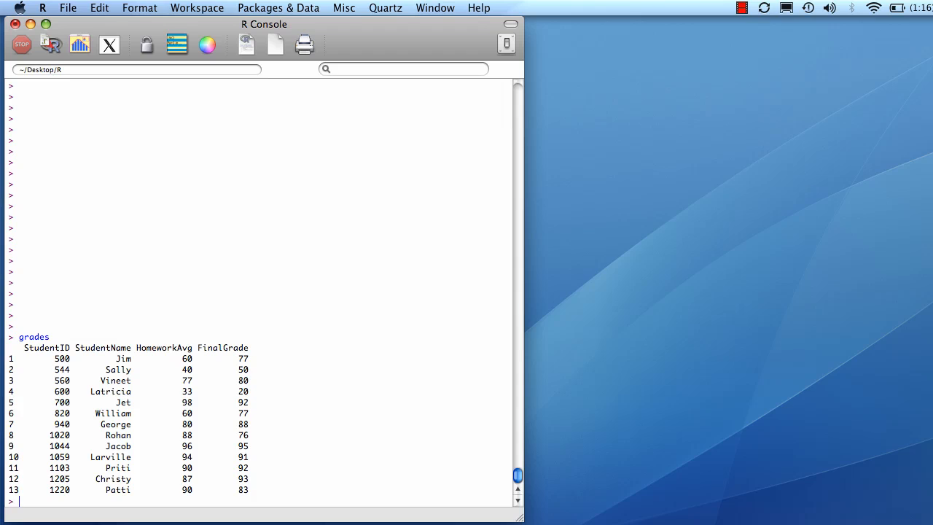
text(hist())
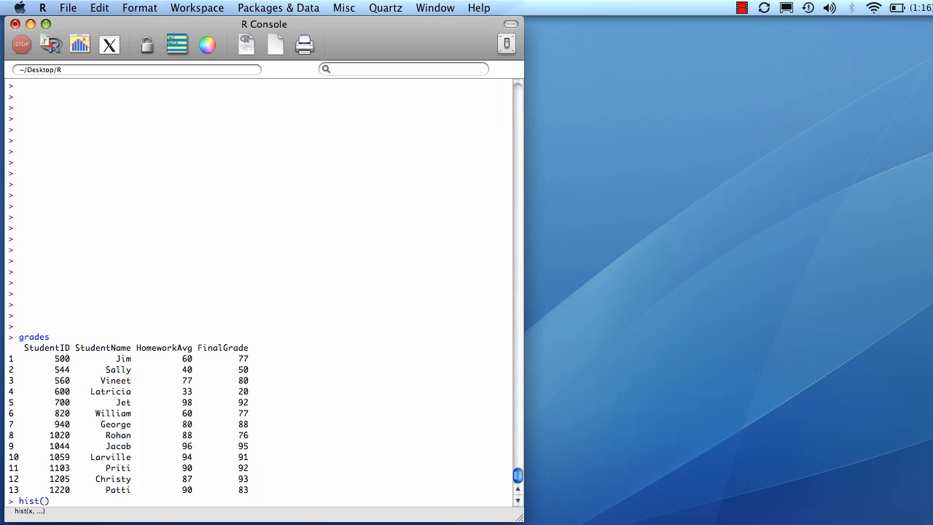
text(grades)
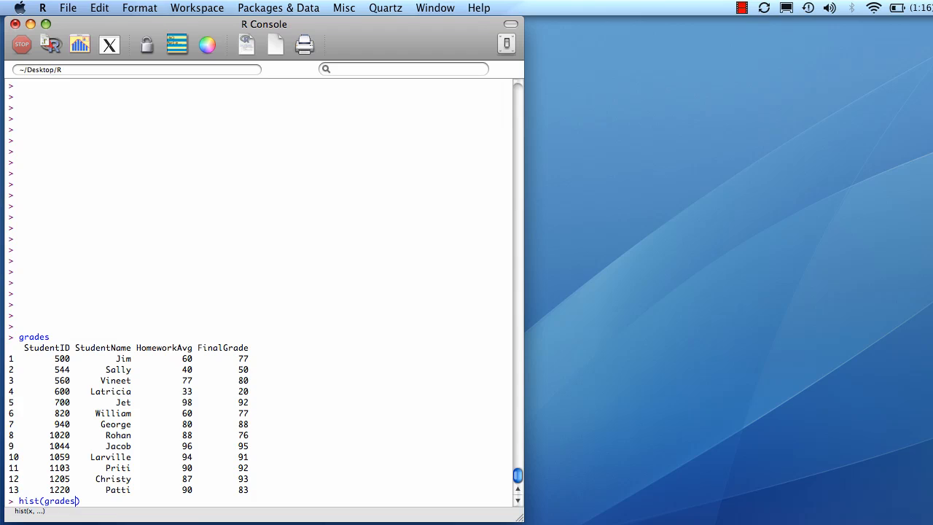
text($FinalGrade,)
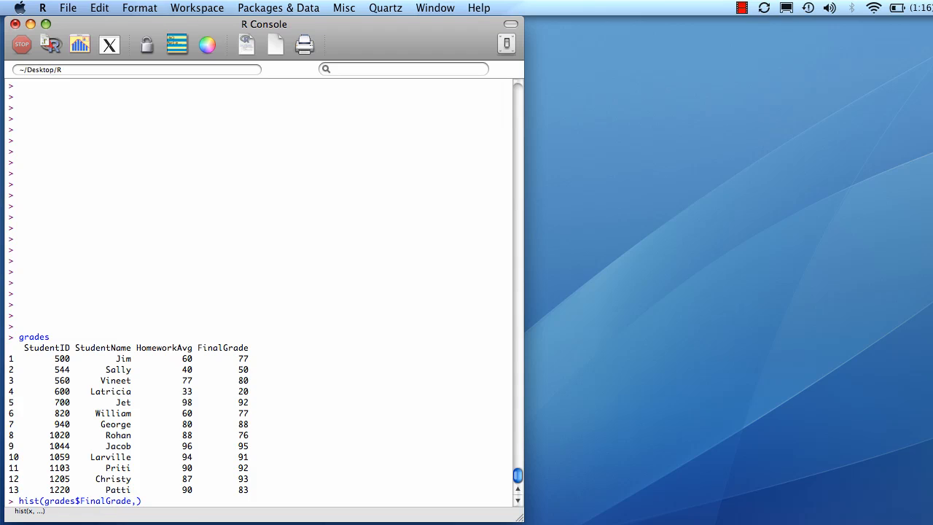
text(m)
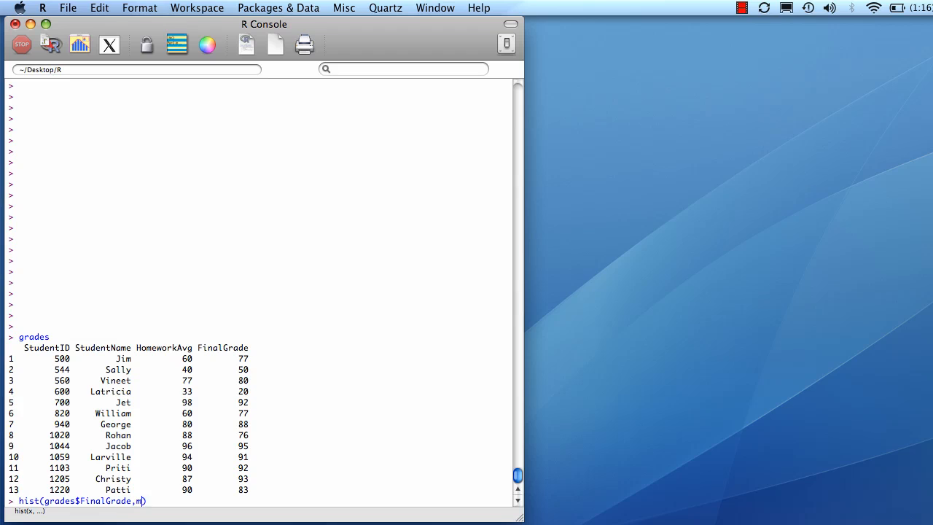
text(ain="Histo)
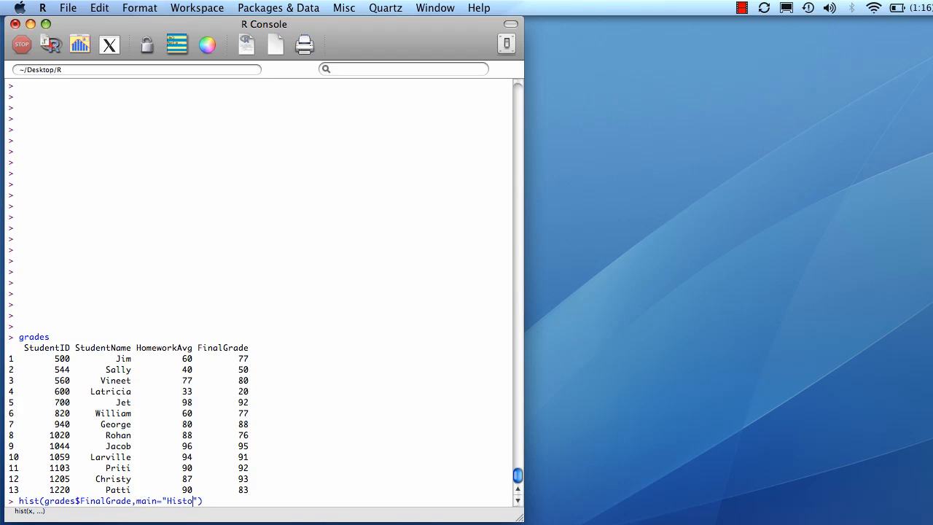
text(gram of Final Grades)
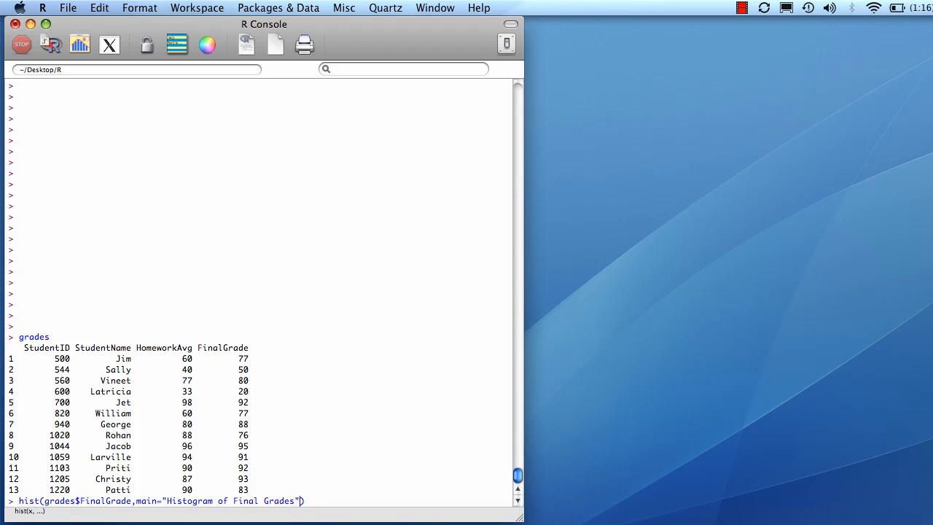
key(Return)
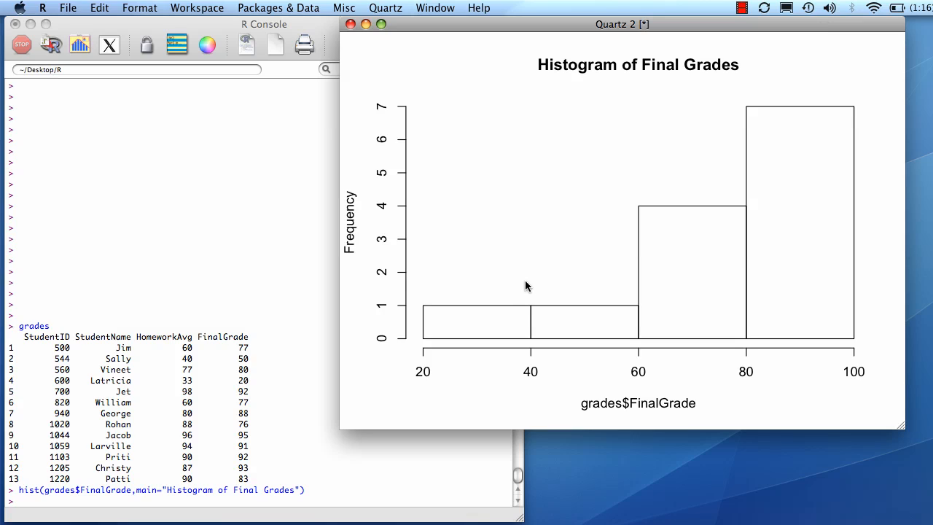
mouse_move(429, 363)
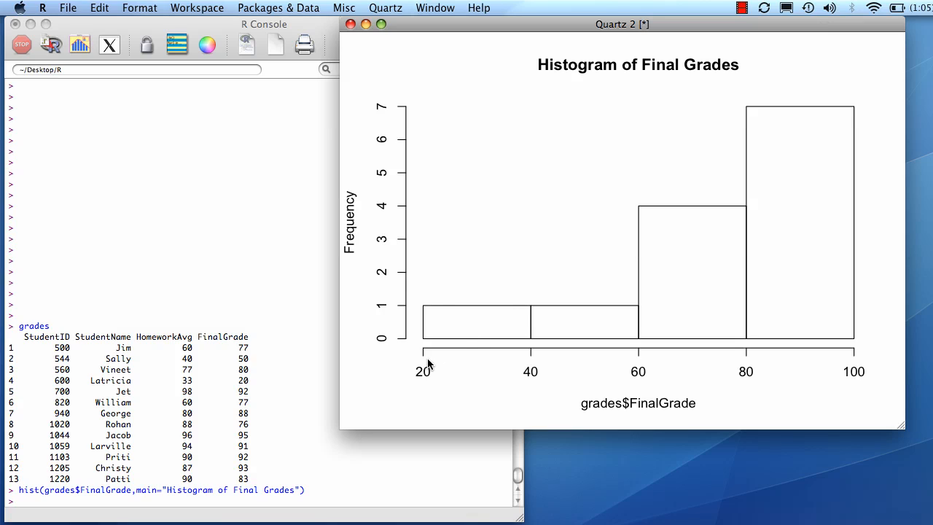
mouse_move(532, 377)
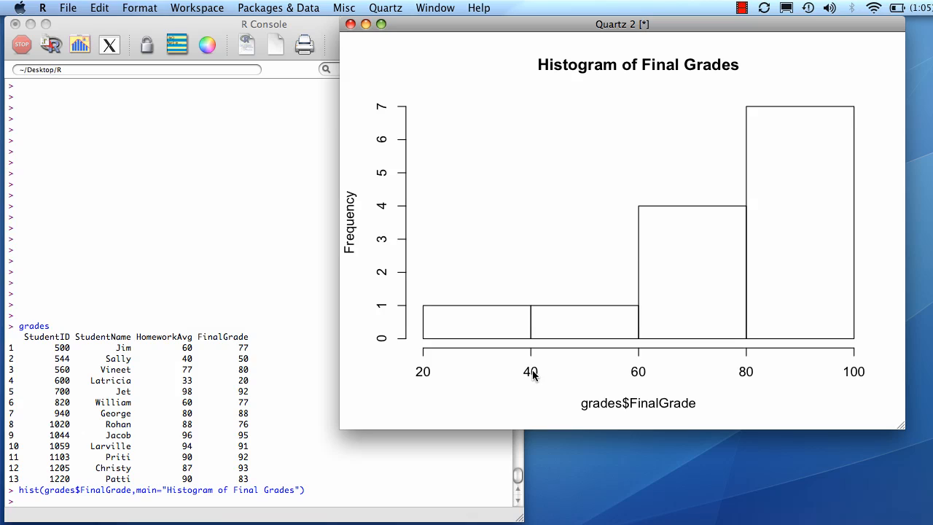
mouse_move(246, 385)
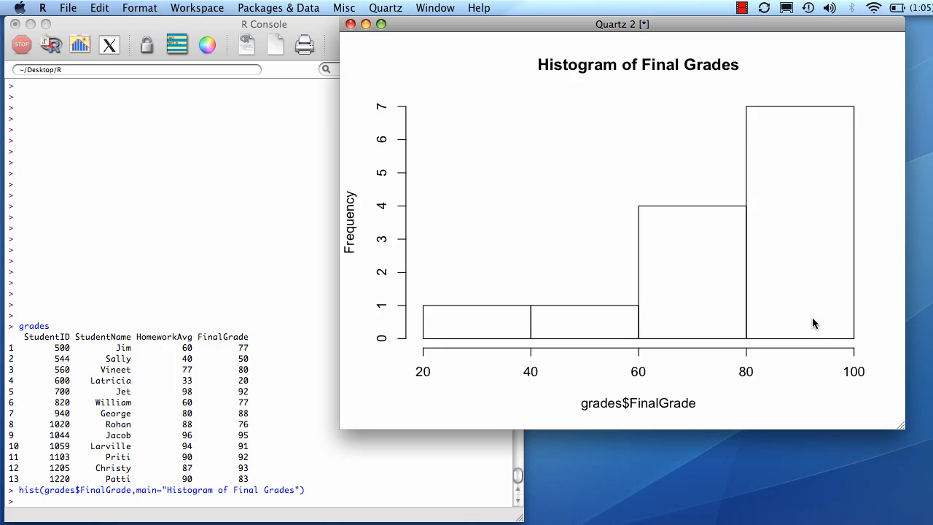
mouse_move(356, 245)
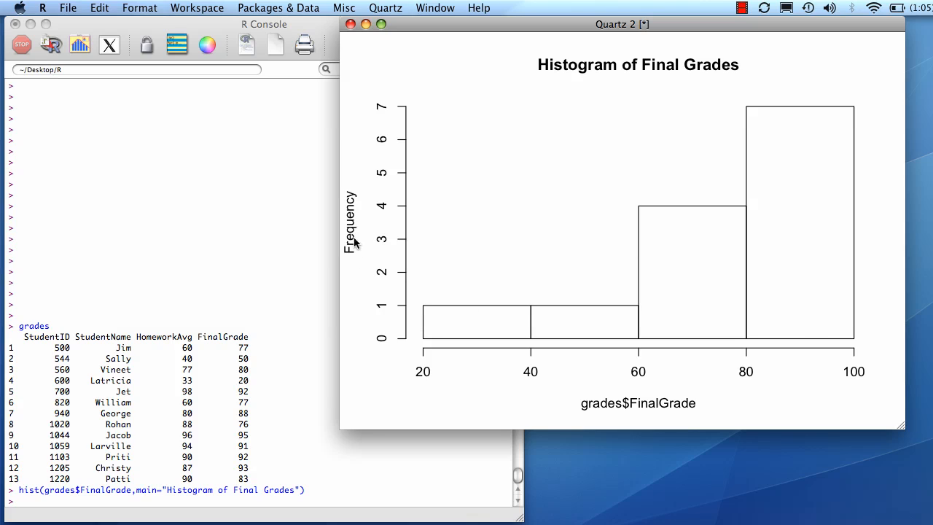
mouse_move(263, 506)
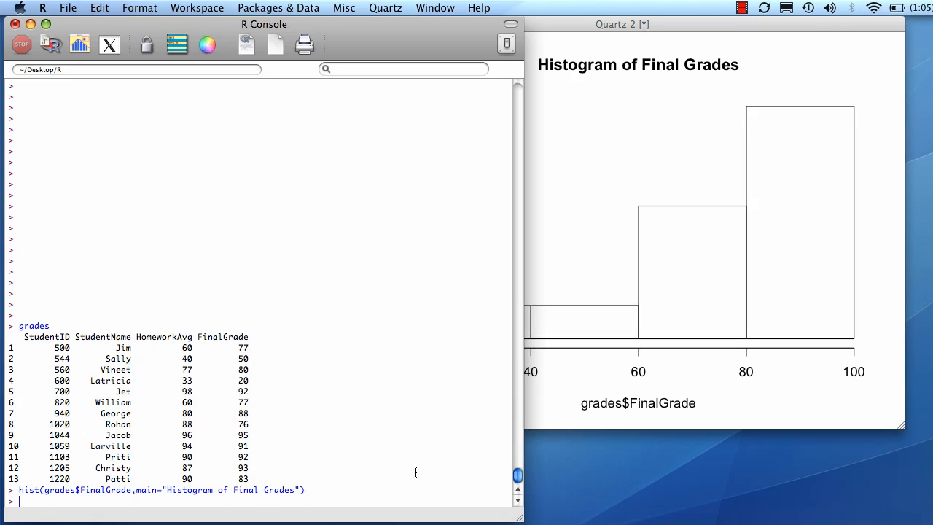
Add freq=FALSE to the Final Grades histogram command so it plots density
text(,f))
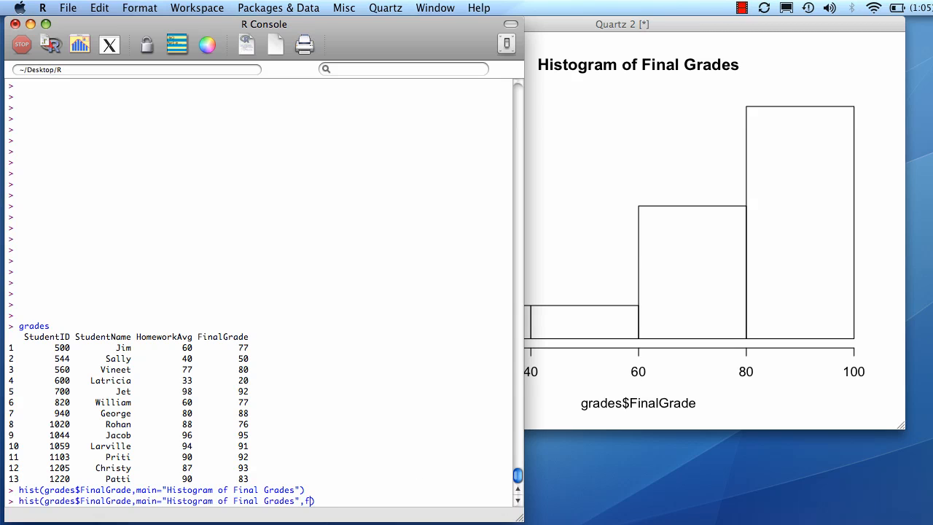
text(req=FASL)
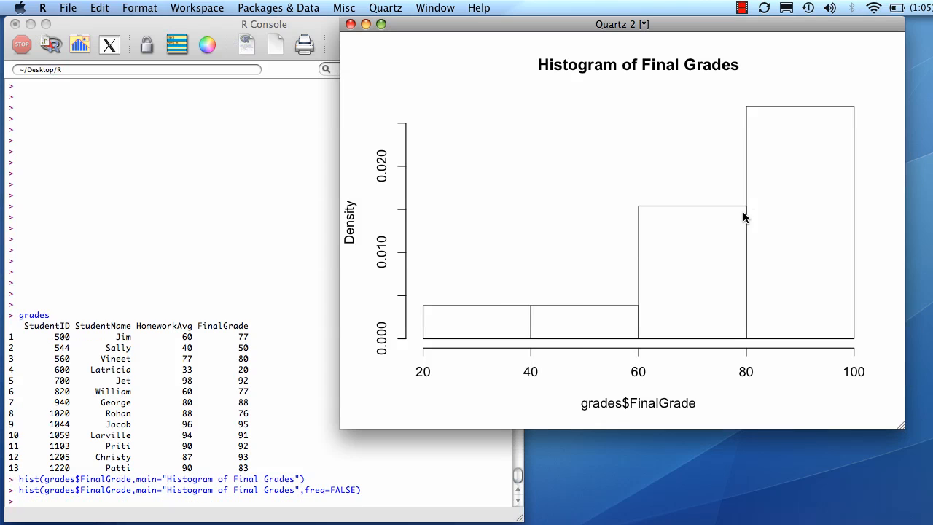
mouse_move(430, 296)
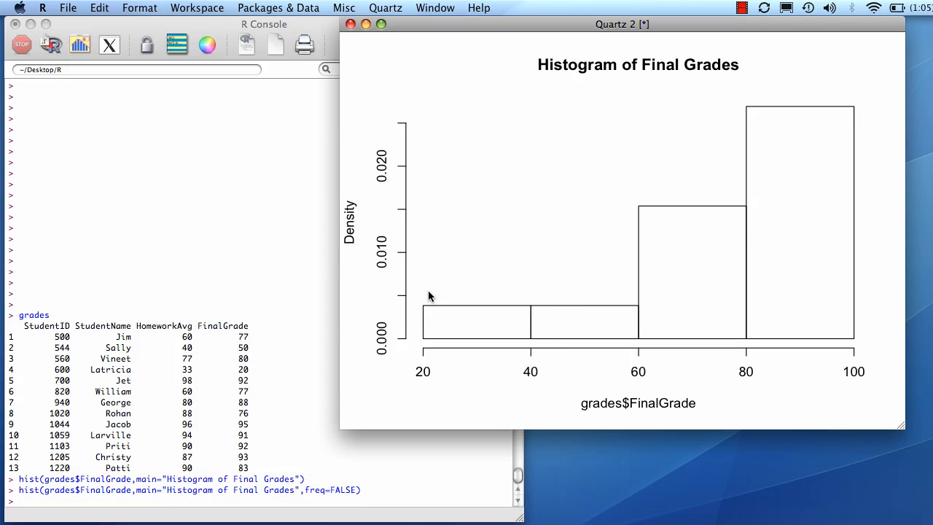
mouse_move(415, 225)
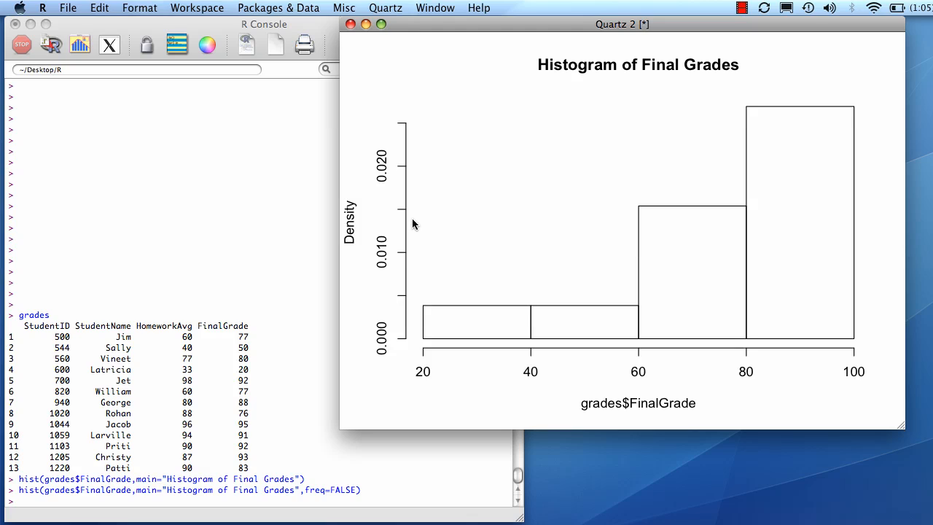
mouse_move(391, 307)
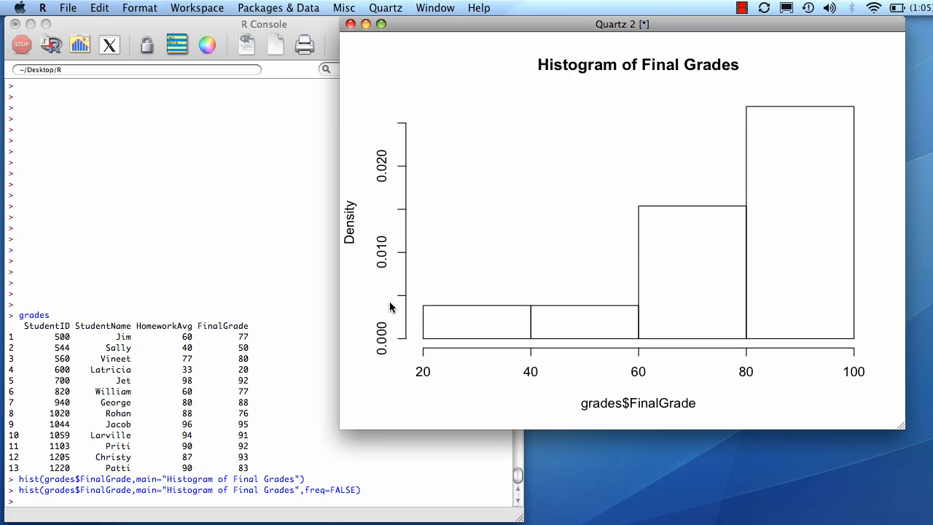
mouse_move(431, 342)
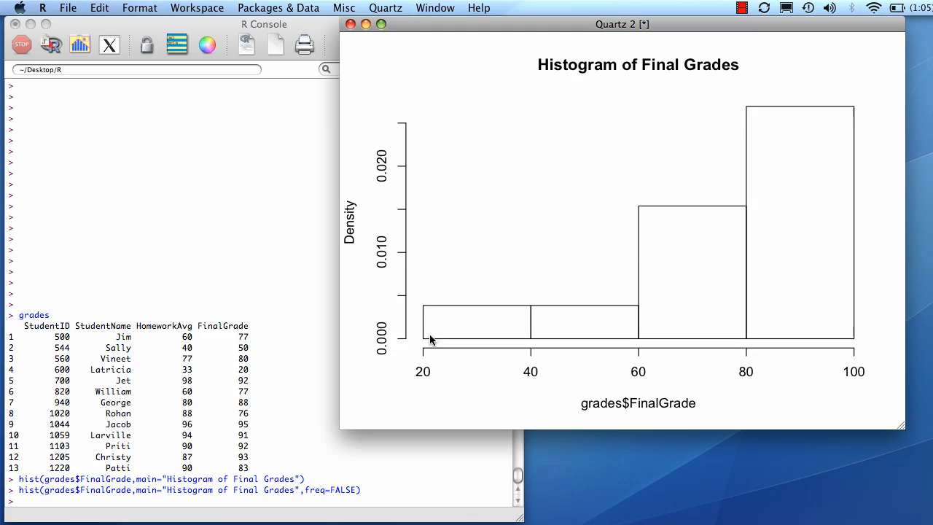
mouse_move(468, 356)
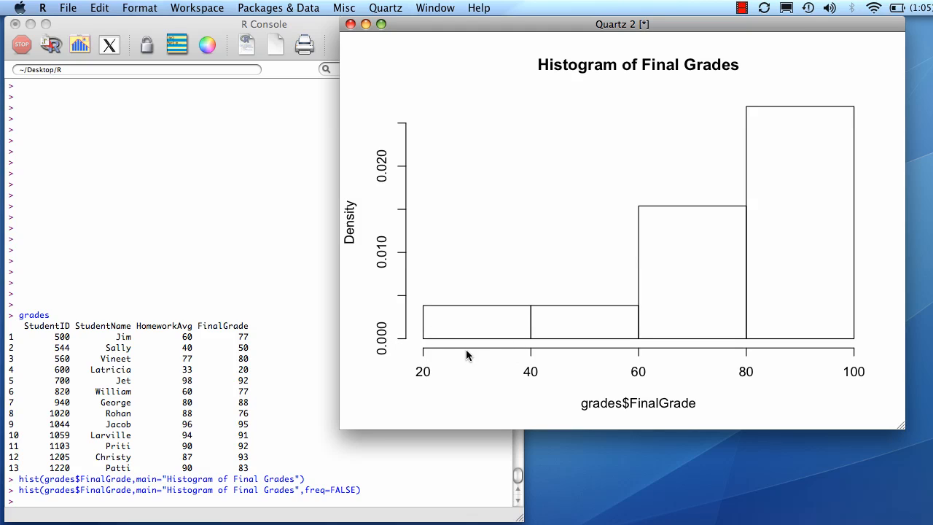
mouse_move(464, 316)
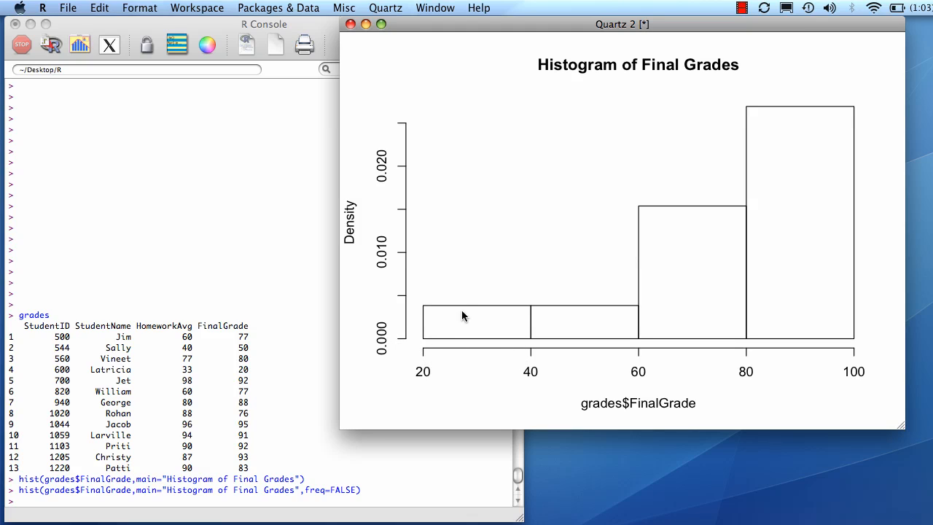
mouse_move(410, 318)
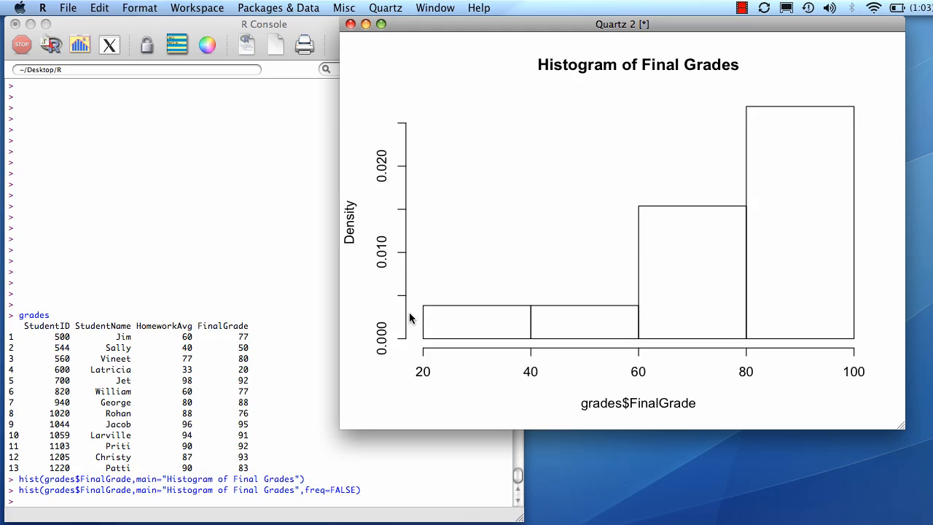
mouse_move(528, 337)
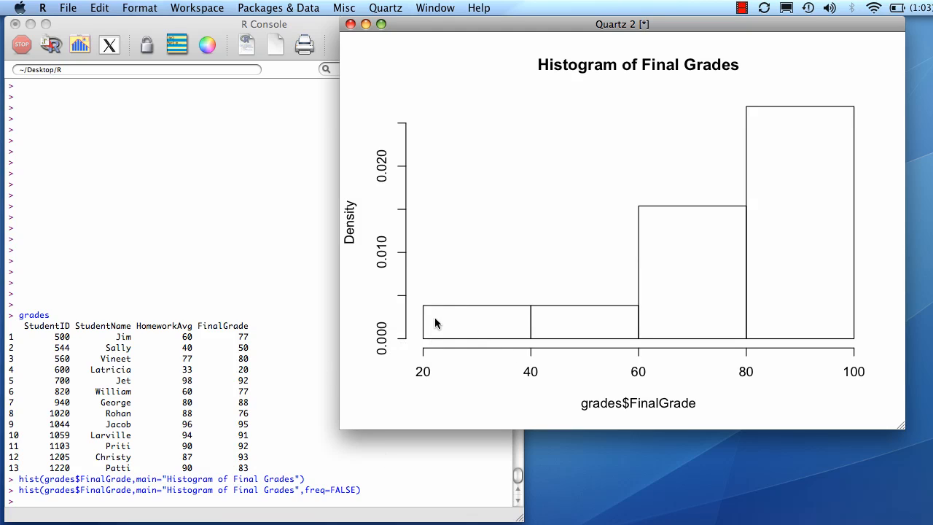
mouse_move(511, 337)
text(h<-hist(grades$FinalGrade,main="Histogram of Final Grades",freq=FALSE))
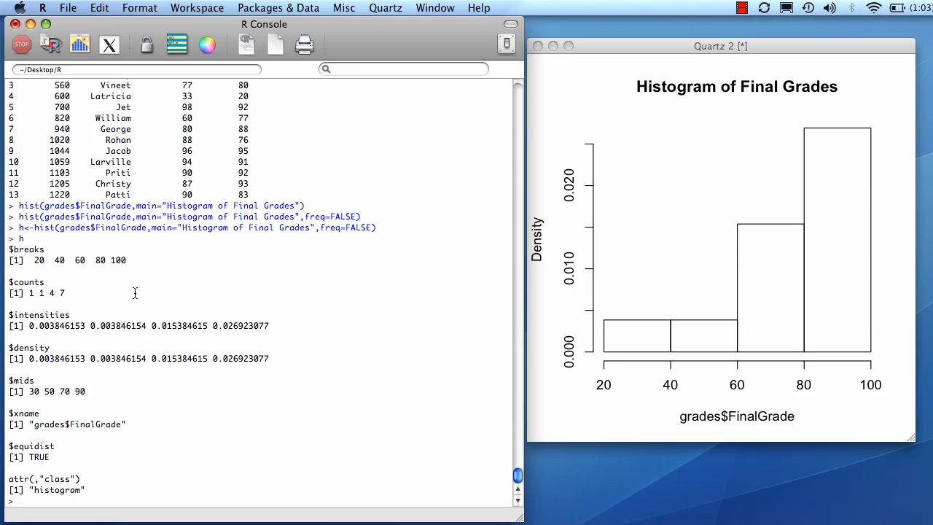
mouse_move(49, 336)
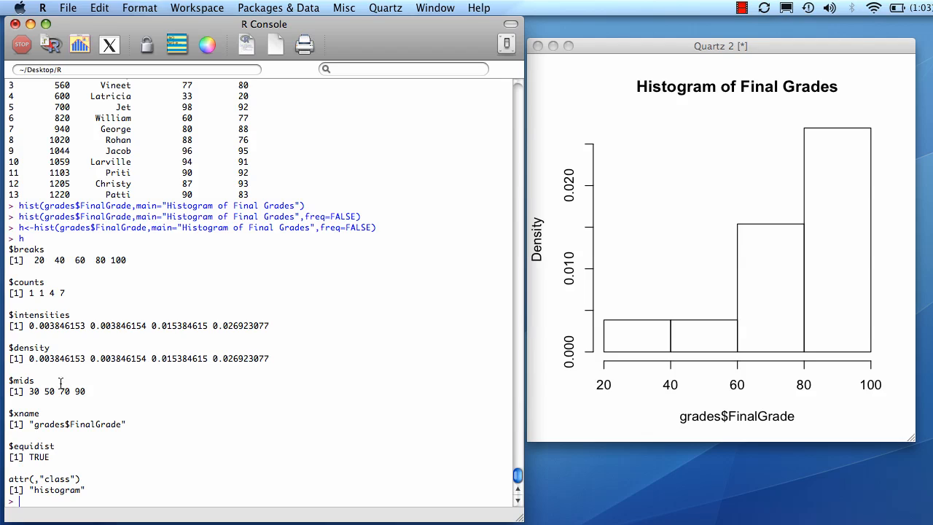
mouse_move(57, 367)
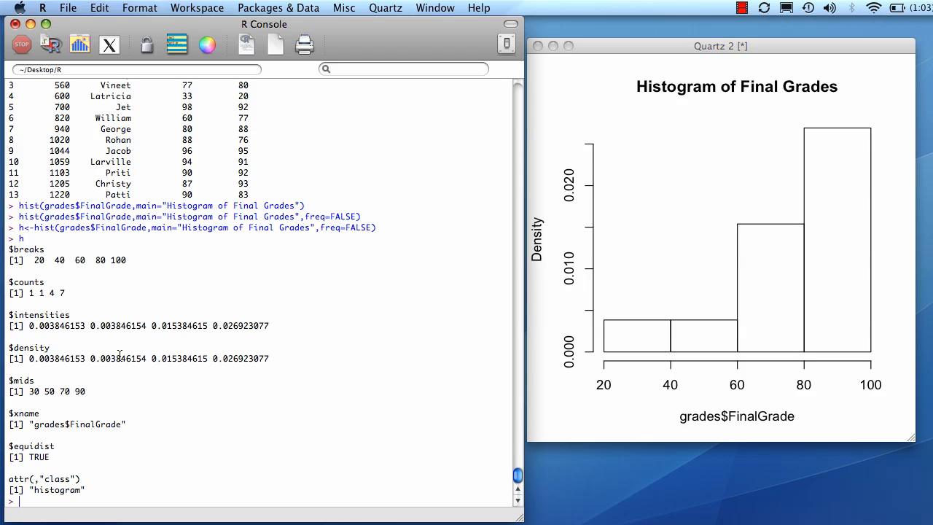
mouse_move(104, 357)
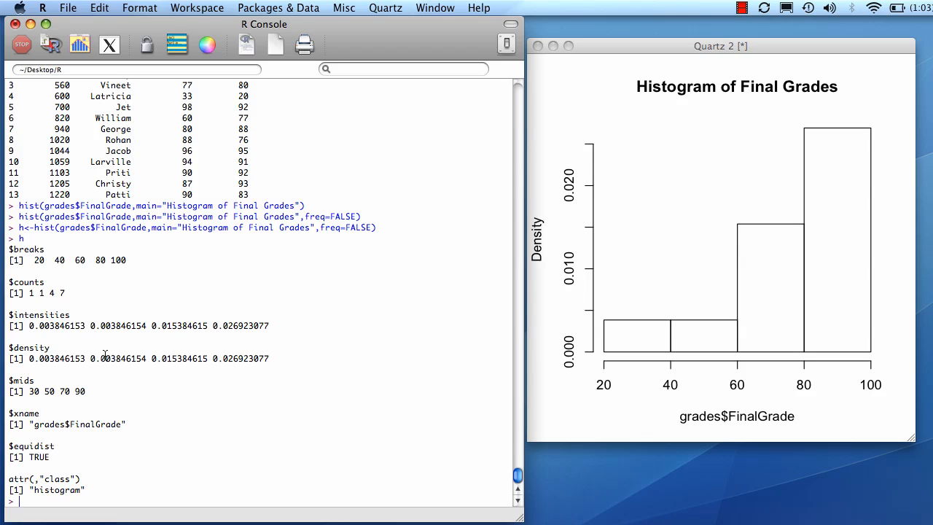
mouse_move(138, 499)
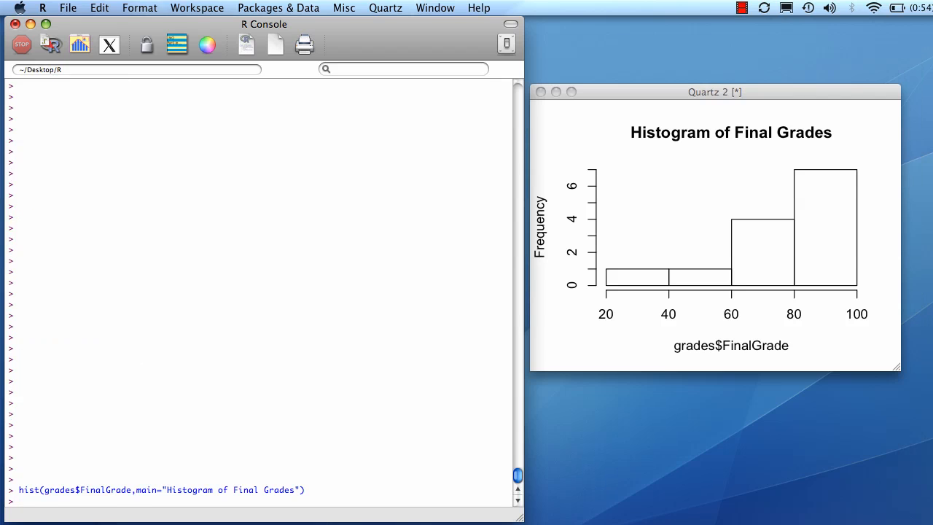
mouse_move(676, 265)
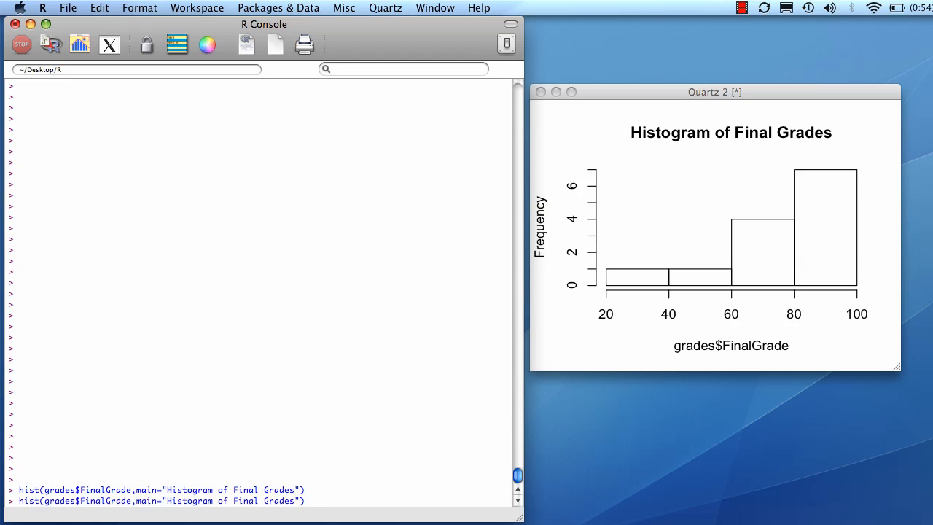
Redraw the Final Grades histogram with breaks=100, then with breaks=10
text(,breaks)
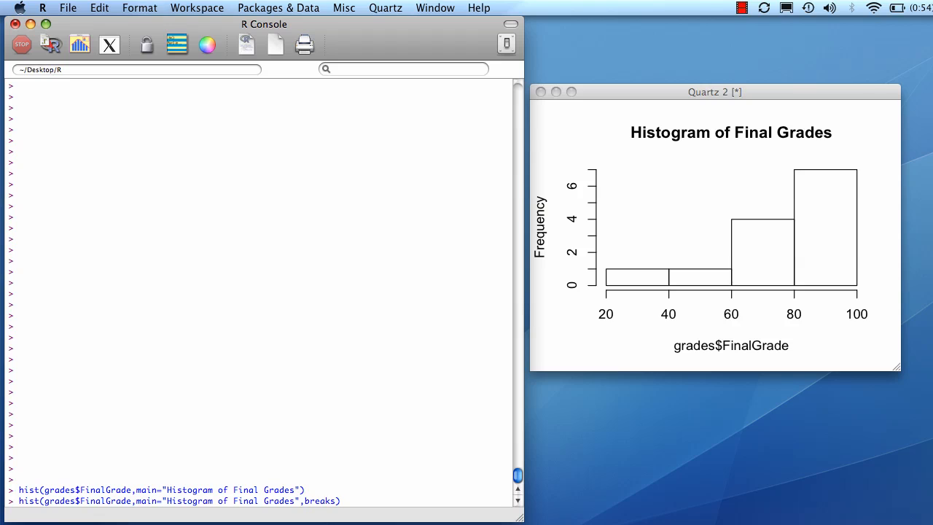
text(1)
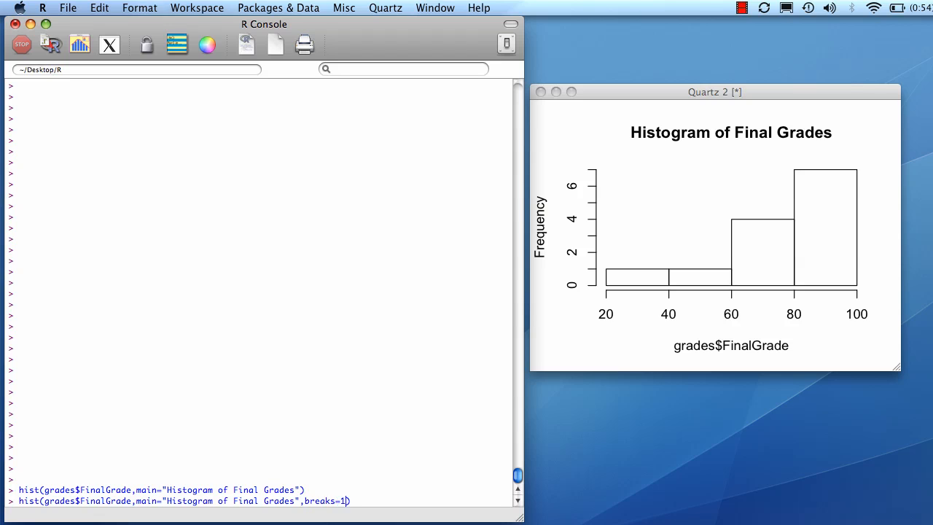
key(Return)
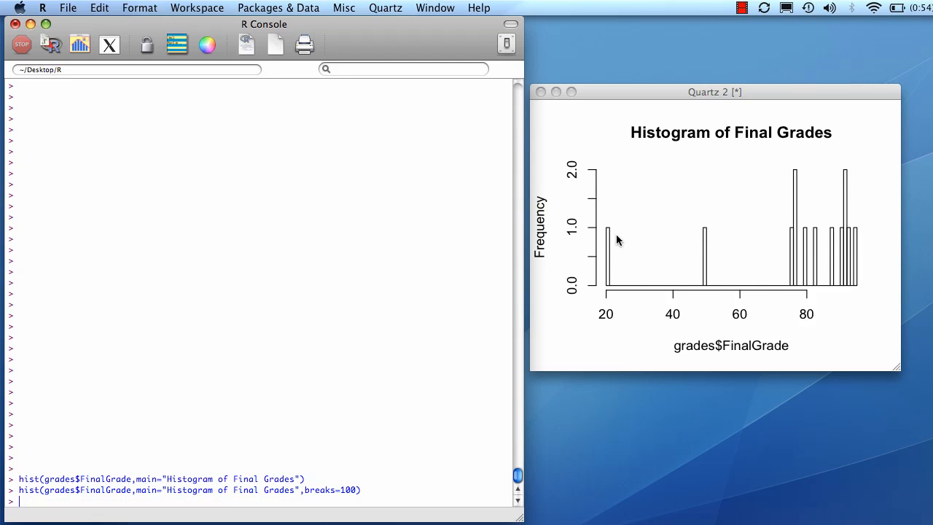
mouse_move(818, 275)
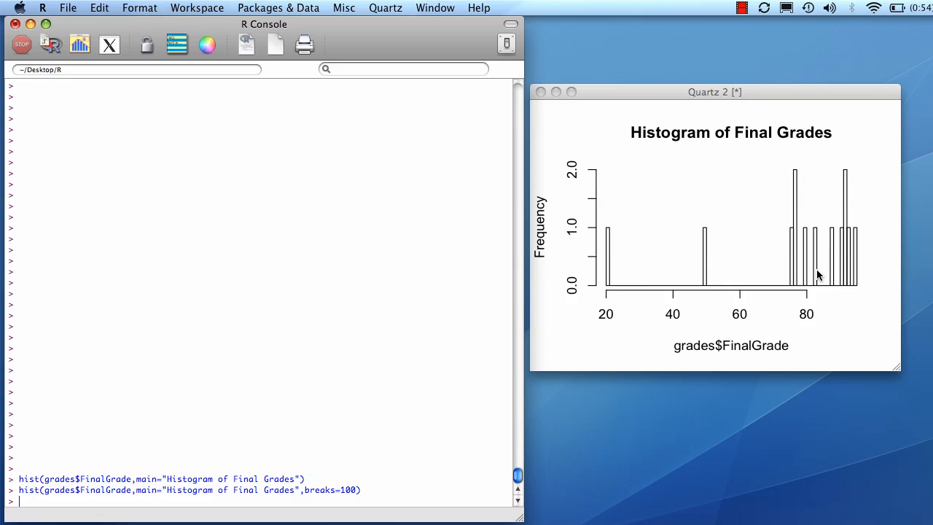
text(hist(grades$FinalGrade,main="Histogram of Final Grades",breaks=10))
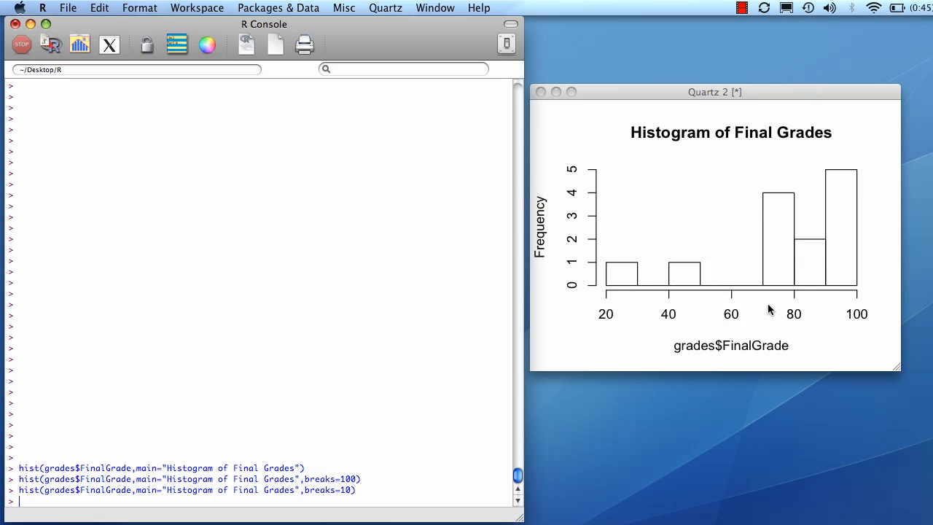
mouse_move(831, 318)
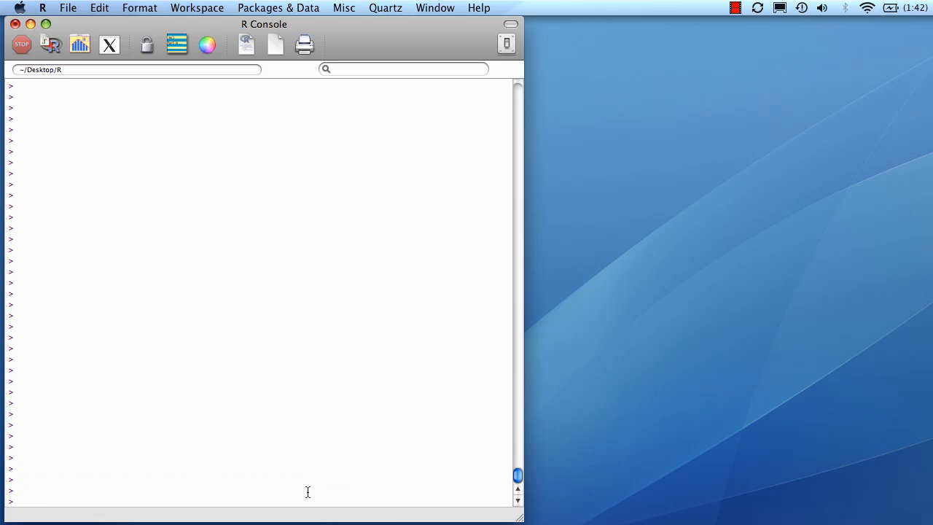
Print grades again and draw hist(grades$FinalGrade) with its default title
text(grades)
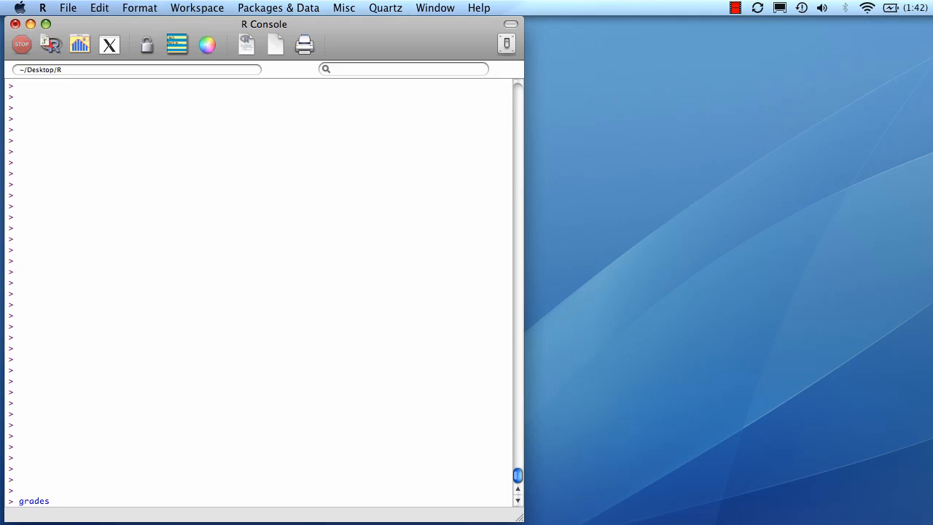
text(())
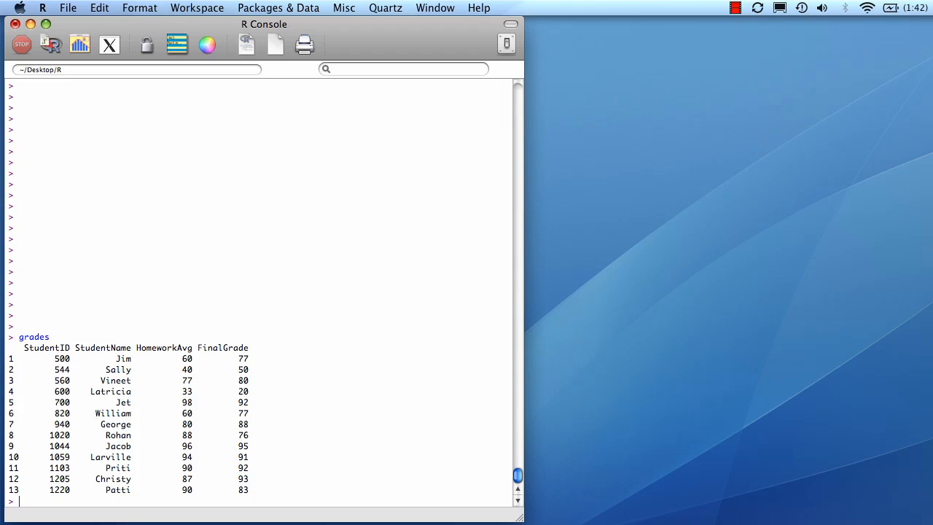
text(hist()
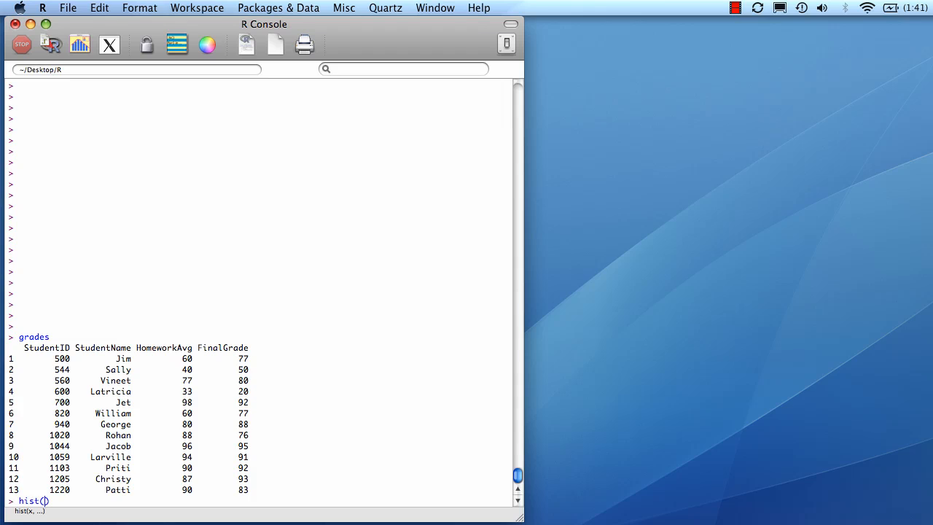
text(grades$Fina)
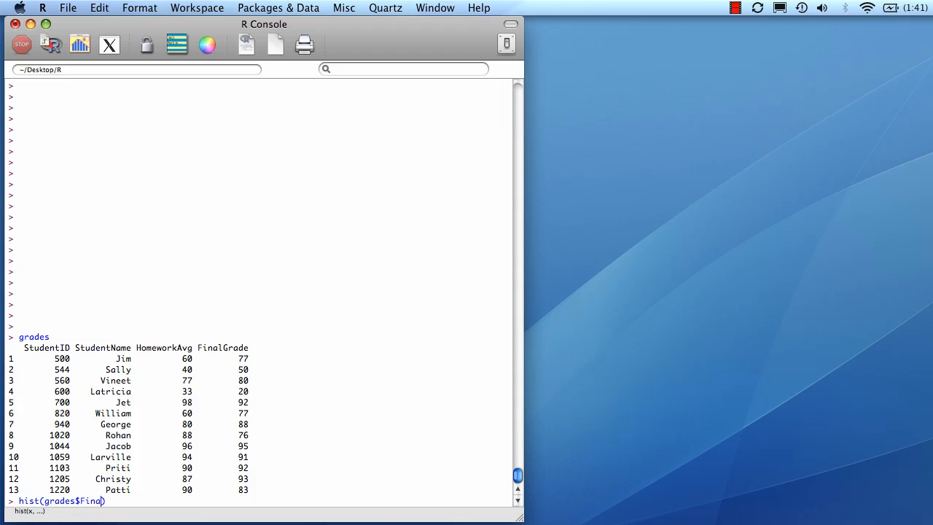
key(Return)
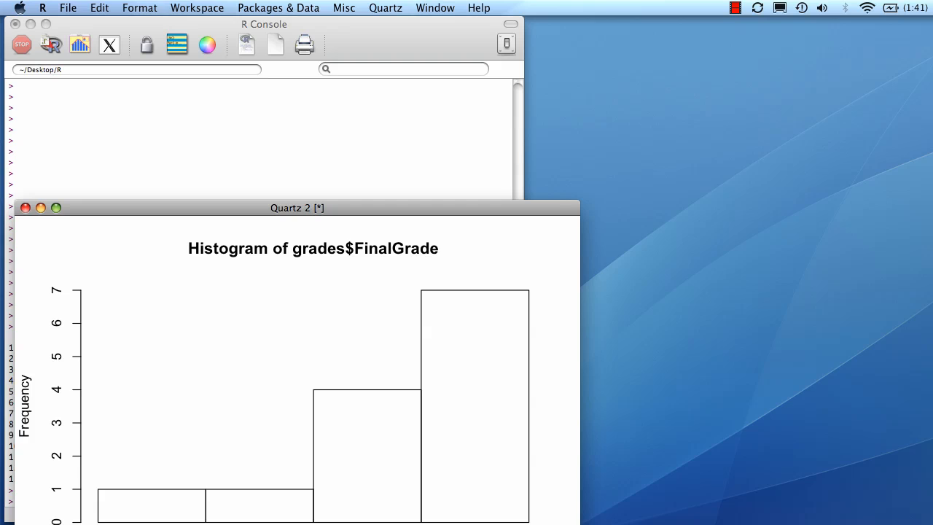
mouse_move(436, 210)
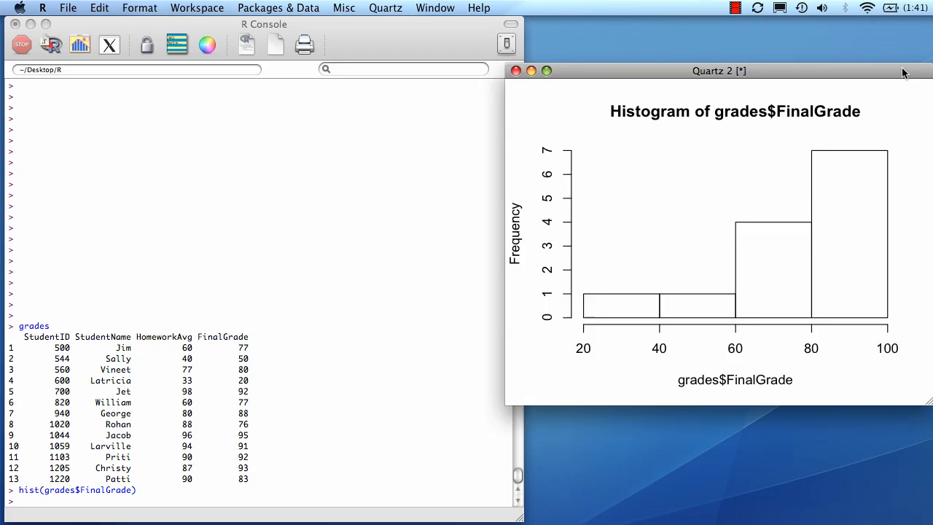
Redraw the FinalGrade histogram with x-axis limits xlim=c(0,100)
drag(719, 71, 694, 105)
text(hist(grades$FinalGrade, )
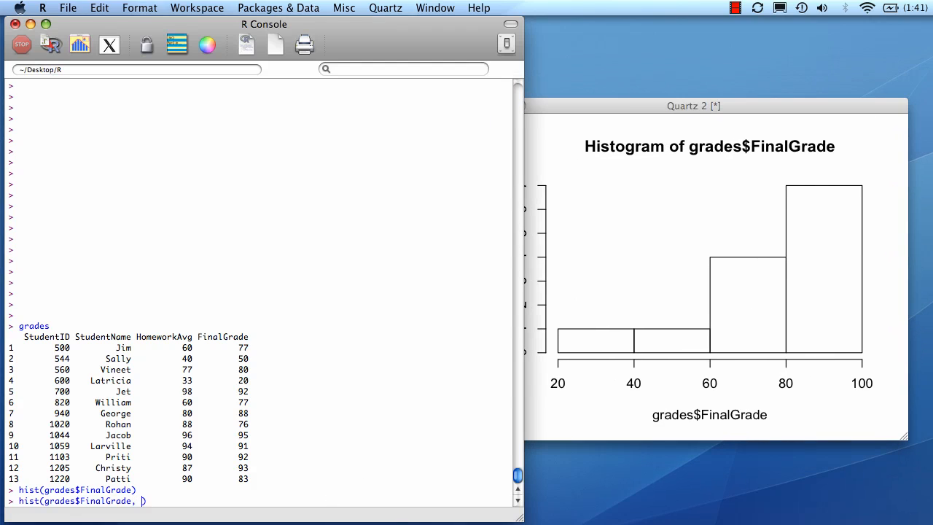
text(xlim)
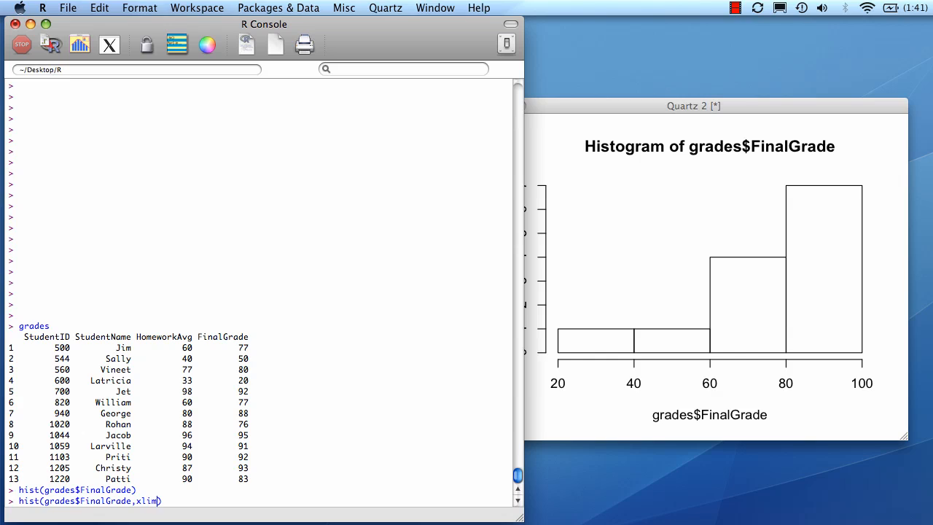
text(=c())
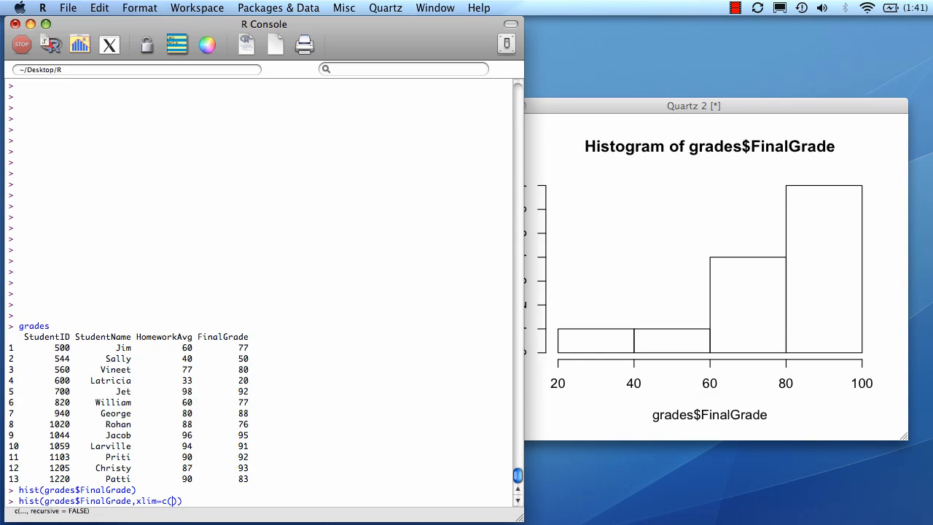
text(0,100)
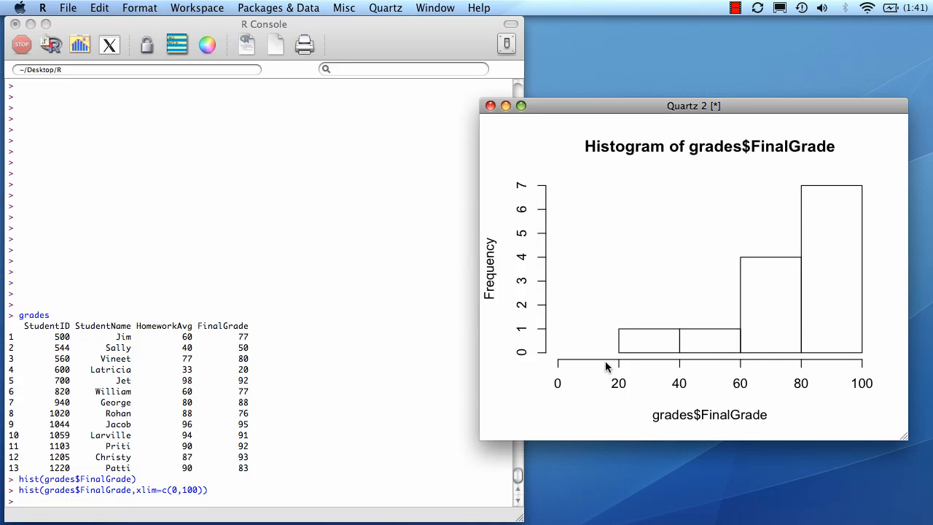
mouse_move(204, 445)
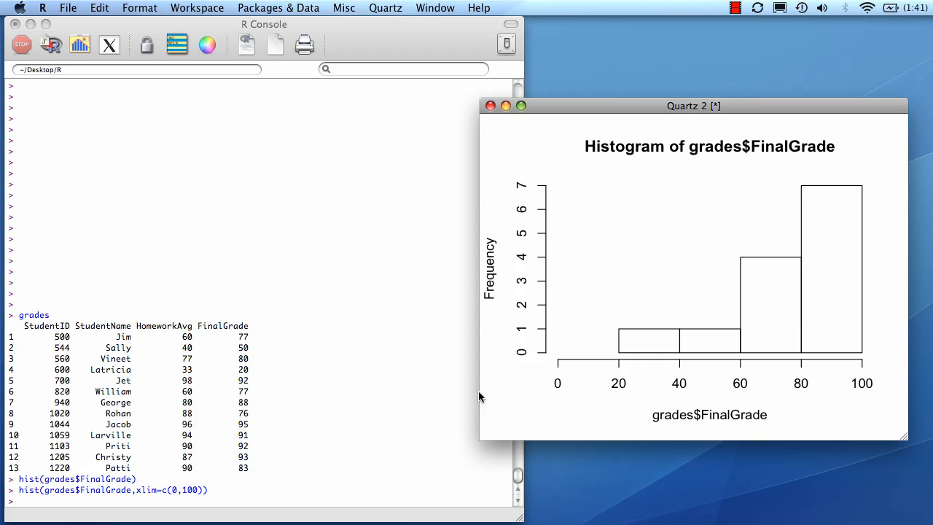
mouse_move(467, 361)
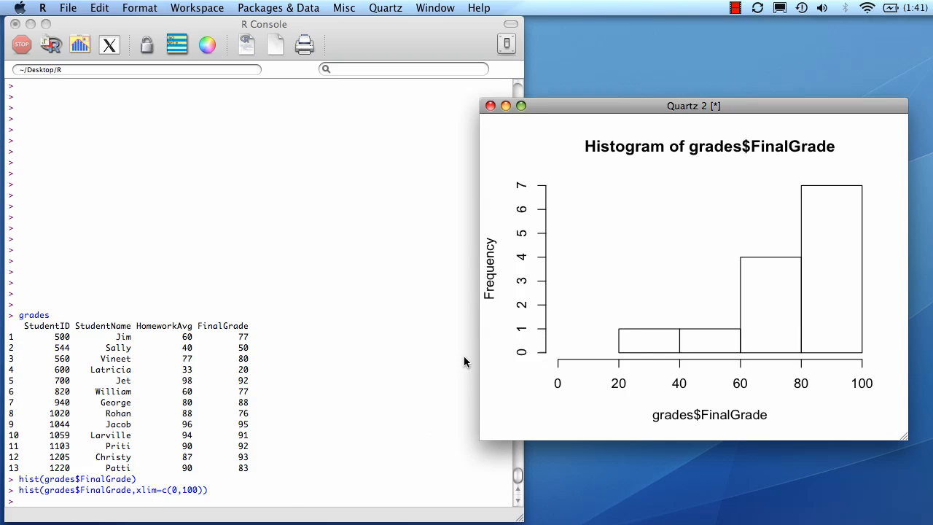